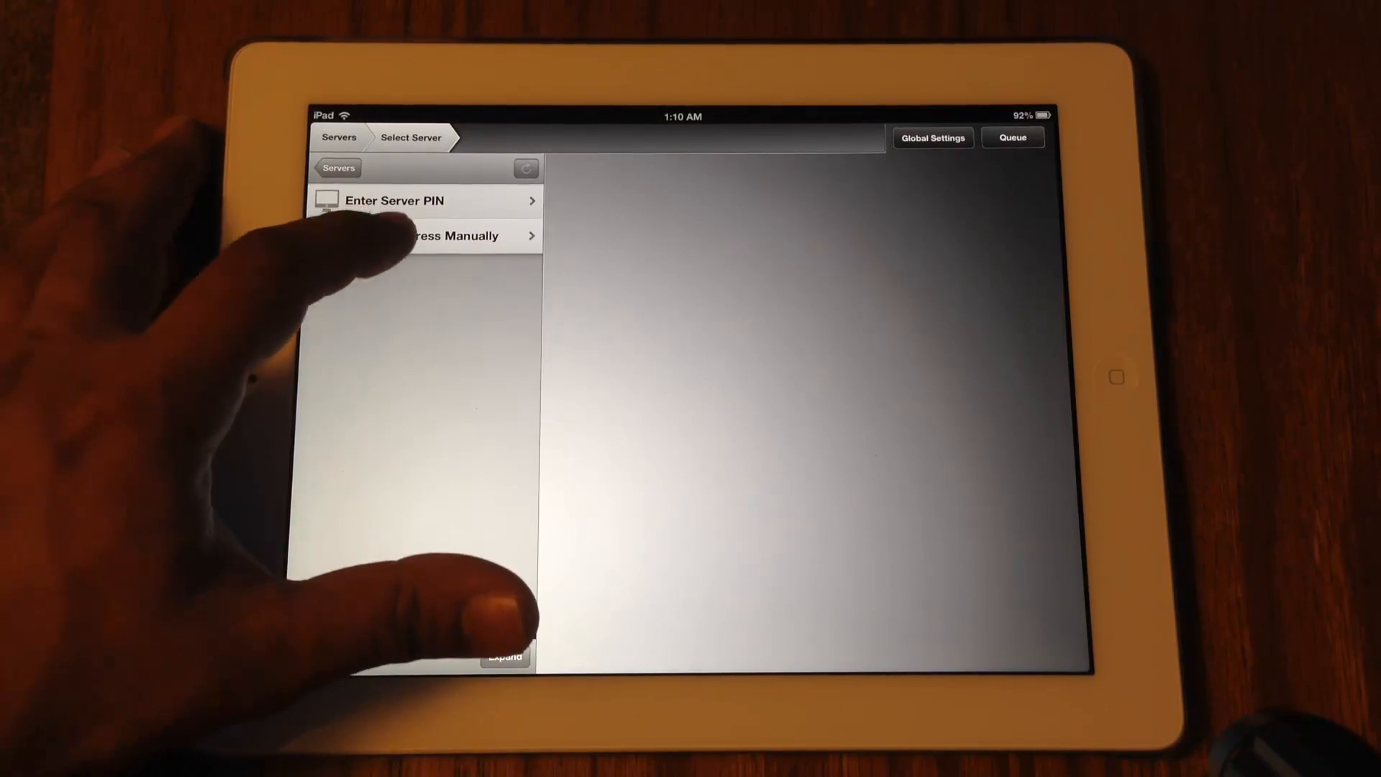
Begin manual server entry via Enter Address Manually under Select Server.
{"action": "left_click", "coordinate": [449, 235]}
{"action": "type", "text": "1"}
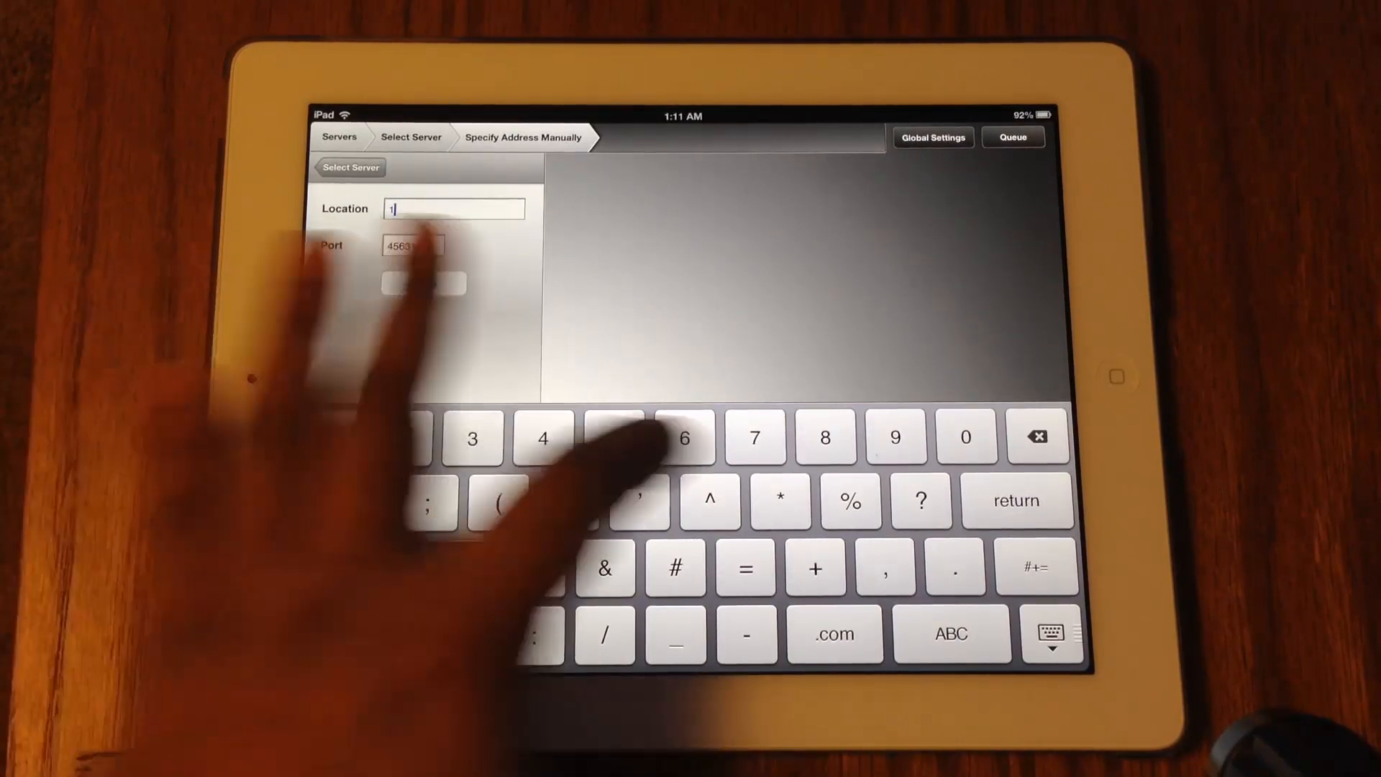
Enter the server IP in Location with port 45631, save, and browse Zeus-PC's Goemon folder.
{"action": "type", "text": "92.168"}
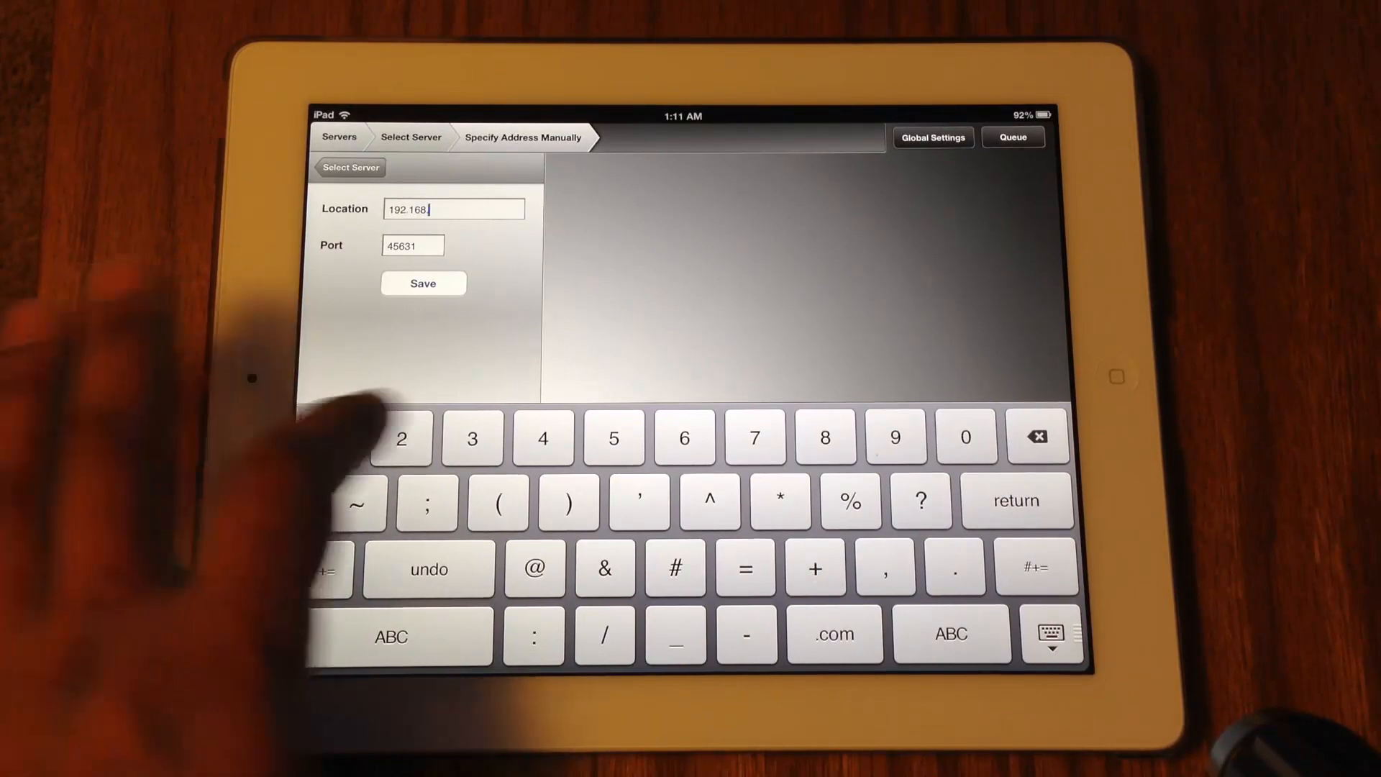
{"action": "type", "text": "1.1"}
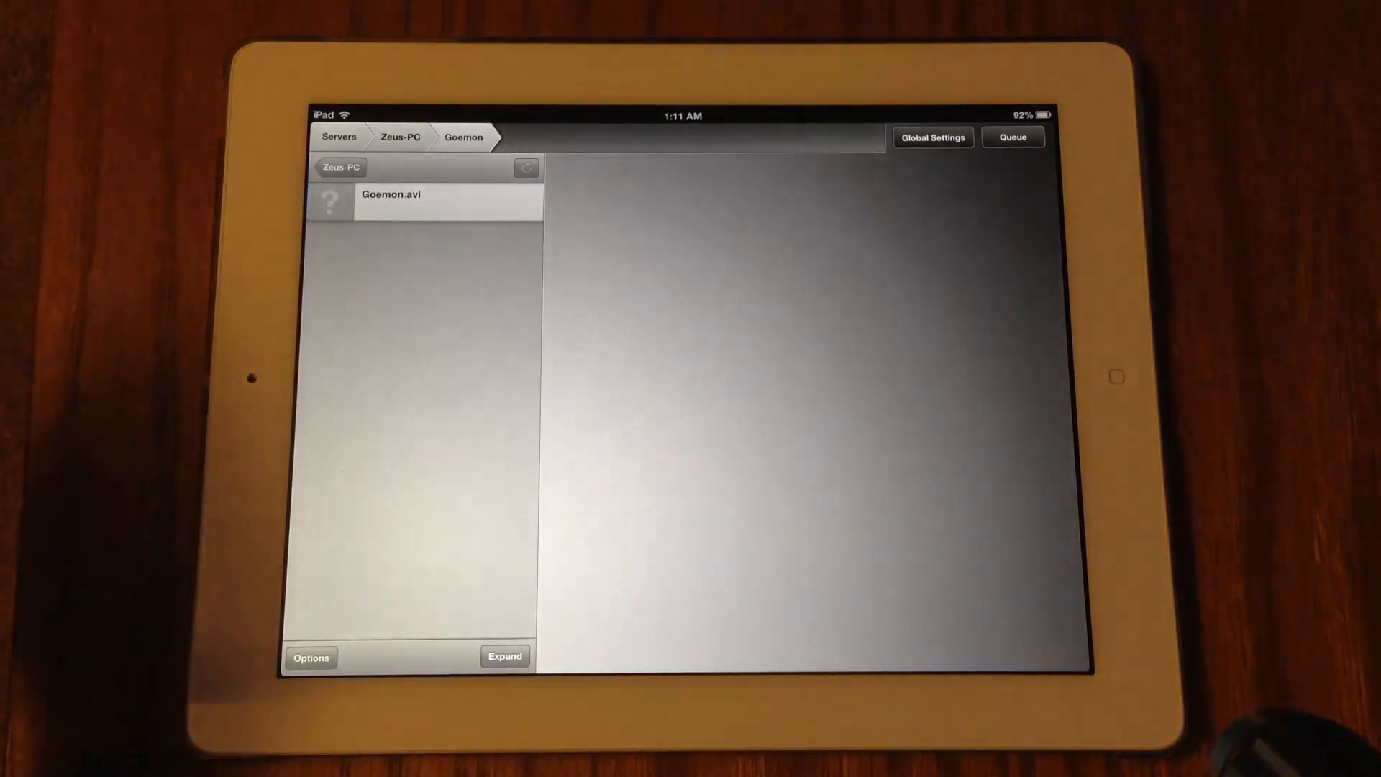
Show Goemon.avi's info: 1280x544, 2:07:52, 3304 MB, with preview frame.
{"action": "left_click", "coordinate": [441, 195]}
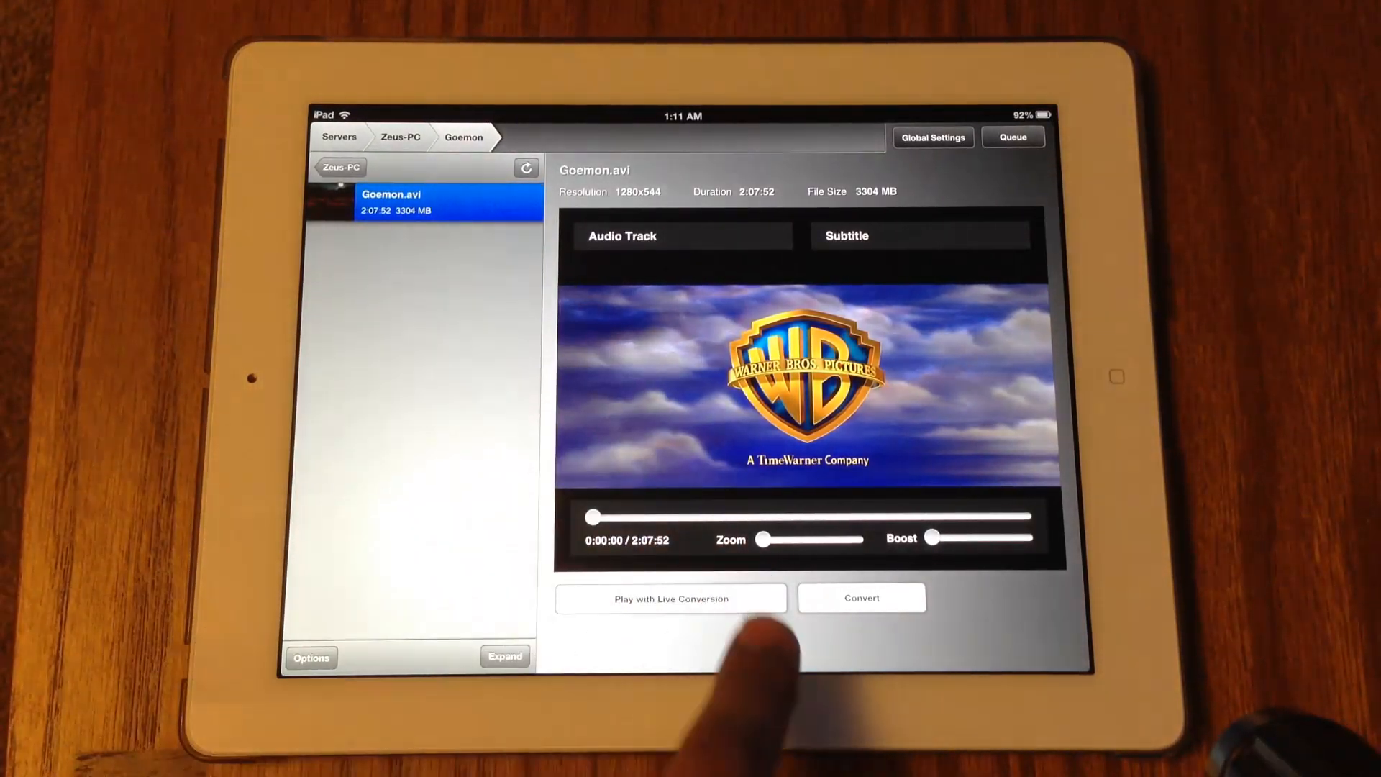
Stream Goemon.avi with live conversion, then return to the iPad home screen.
{"action": "left_click", "coordinate": [669, 598]}
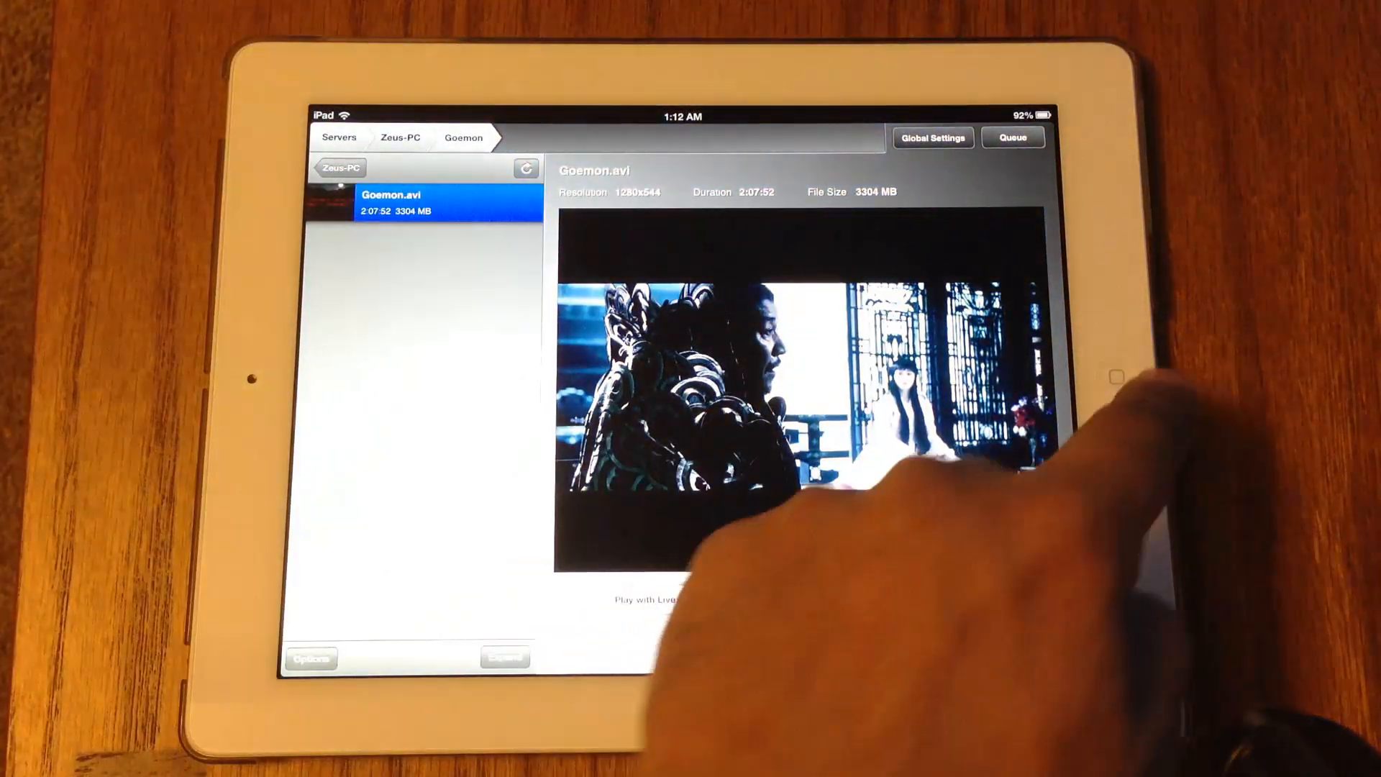
{"action": "key", "text": "home"}
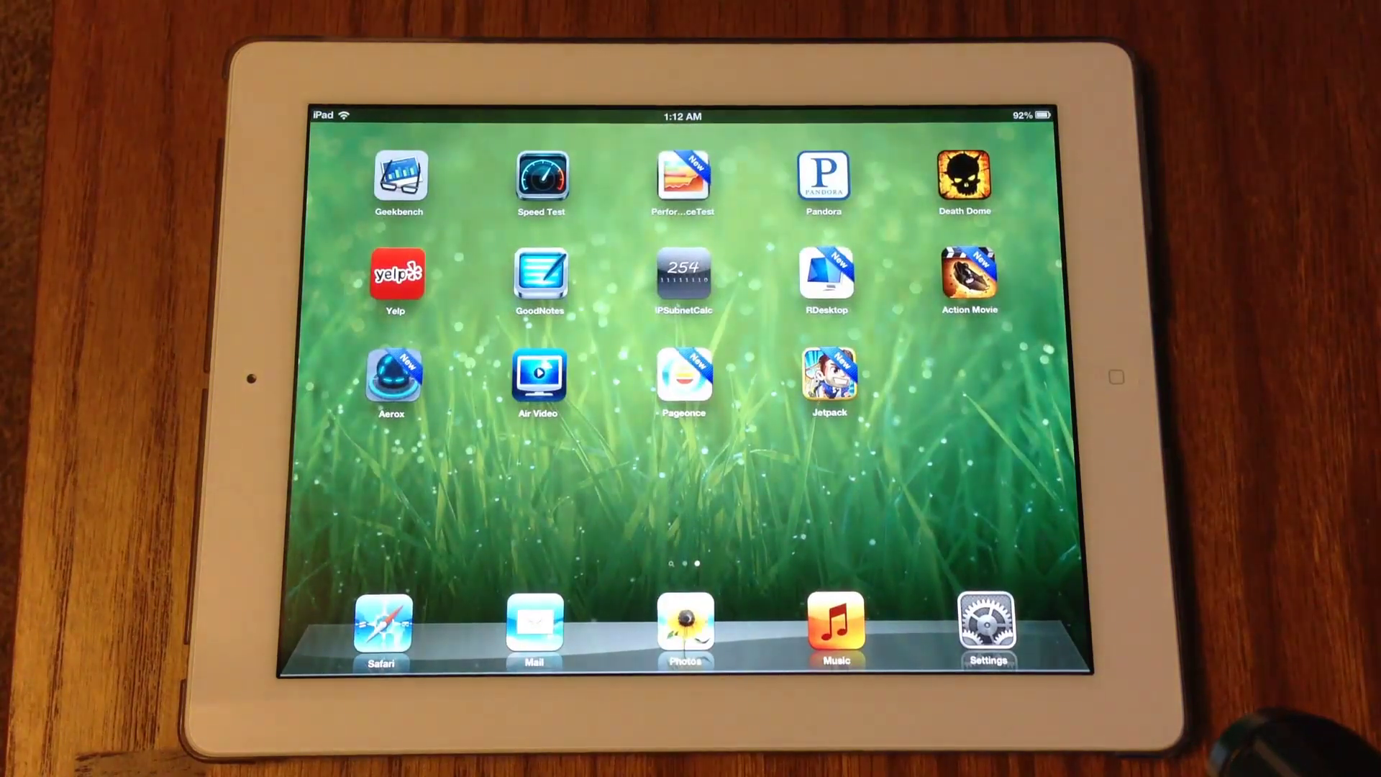